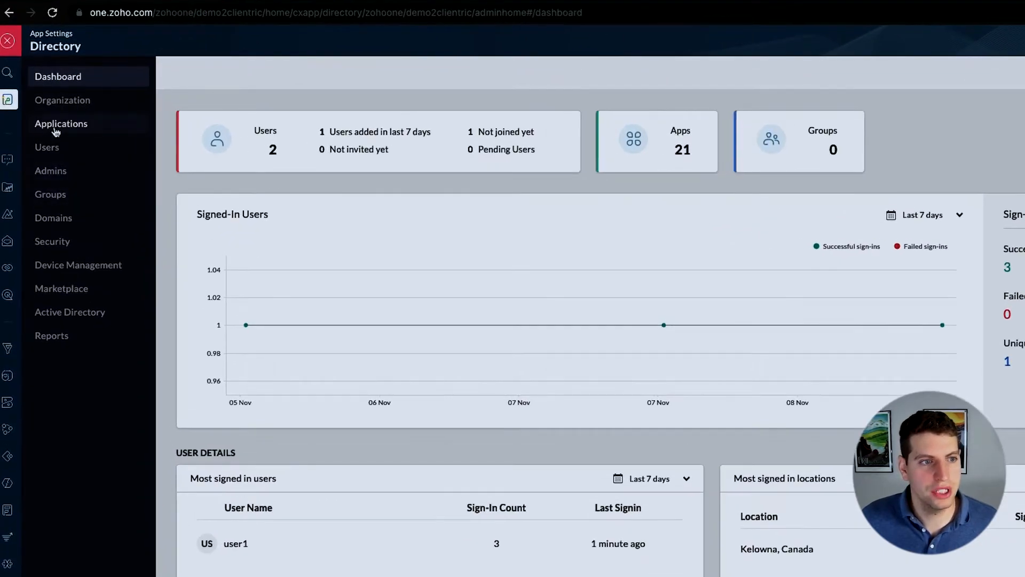
Step: Go to the directory's Applications list and start adding a new application
{"action": "left_click", "coordinate": [60, 124]}
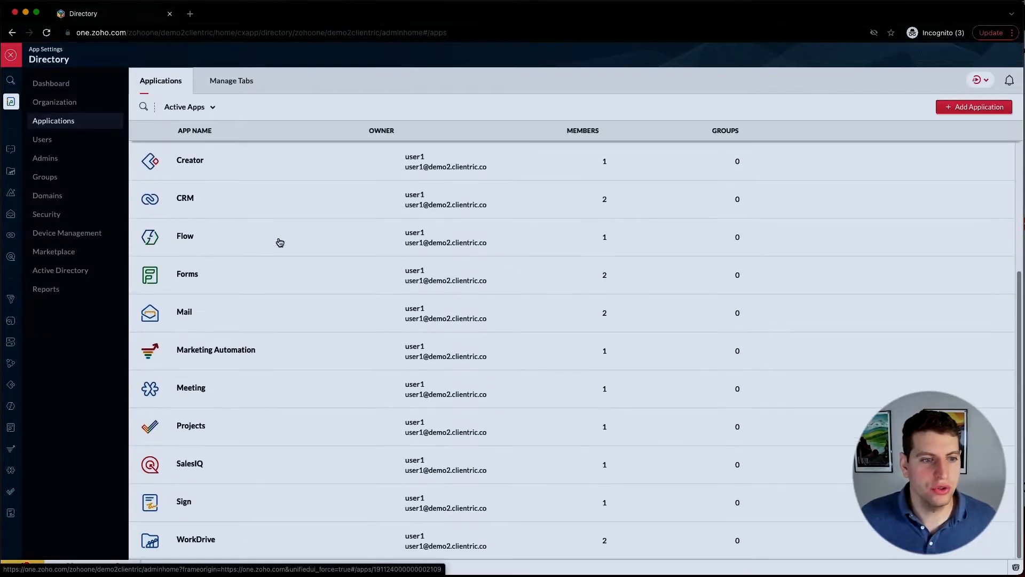
{"action": "scroll", "scroll_direction": "up", "scroll_amount": 3}
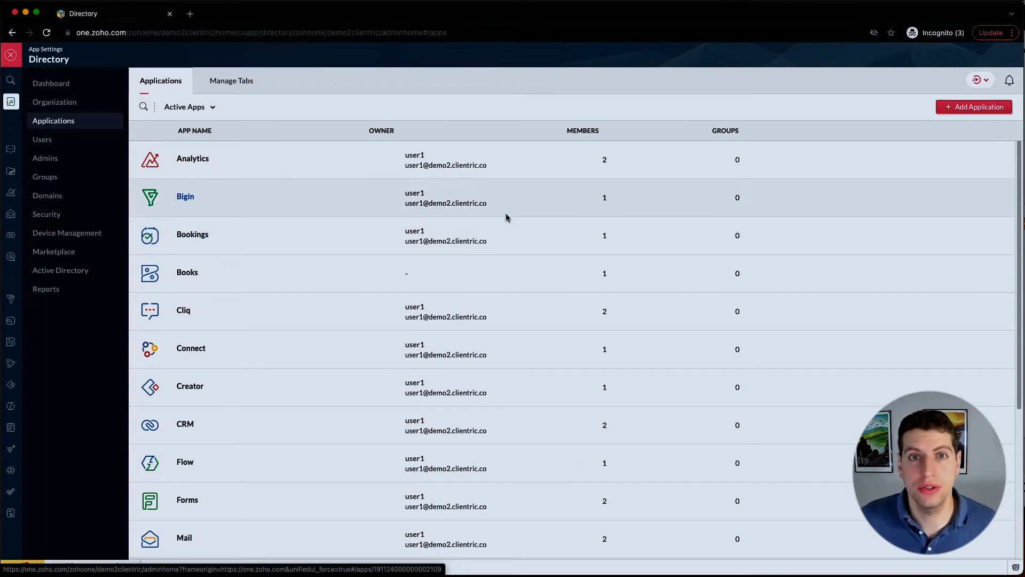
{"action": "left_click", "coordinate": [974, 107]}
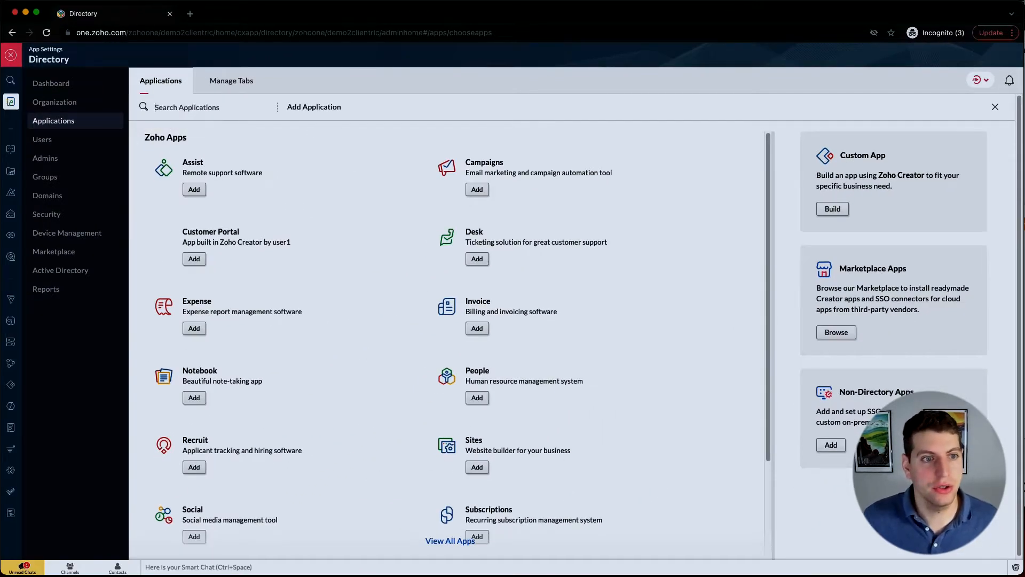
Step: Search 'commer' in the catalog and add Commerce to the directory
{"action": "type", "text": "commer"}
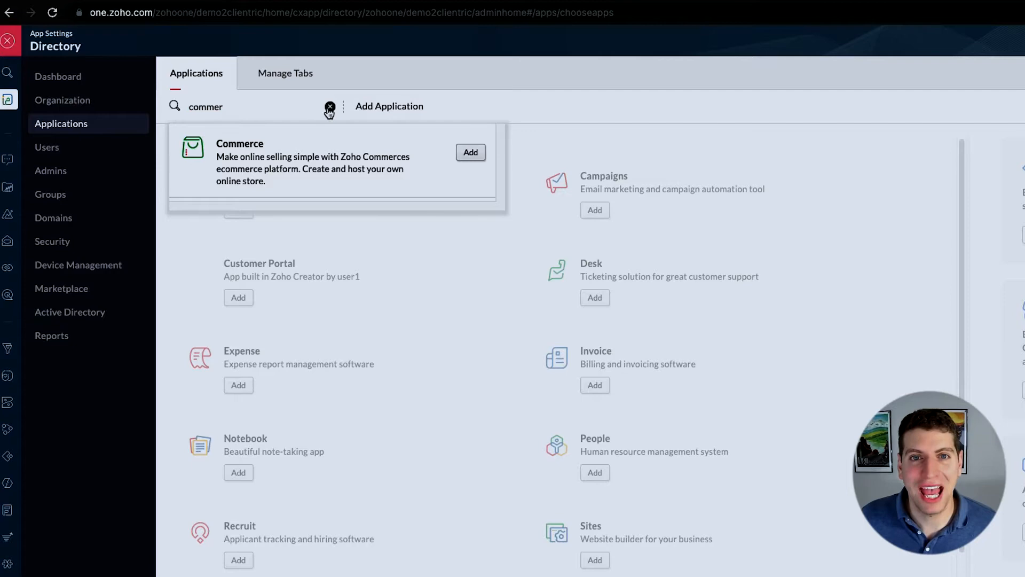
{"action": "left_click", "coordinate": [331, 107]}
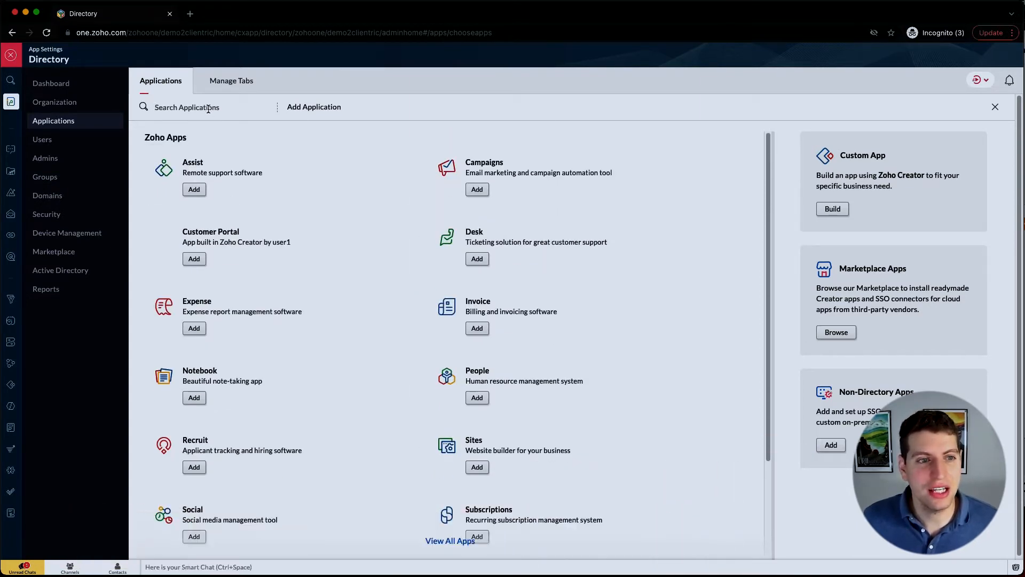
{"action": "type", "text": "comme"}
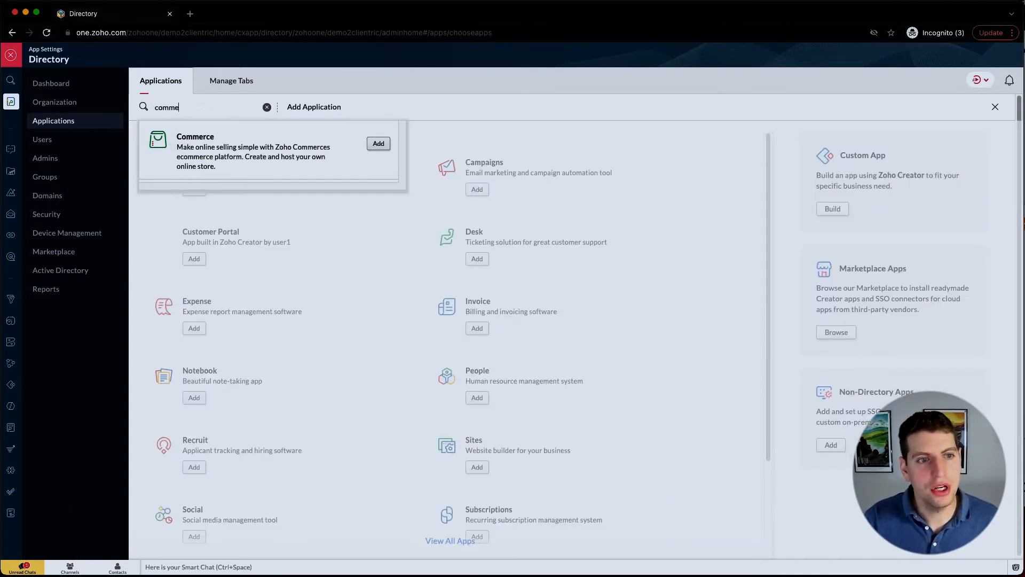
{"action": "type", "text": "r"}
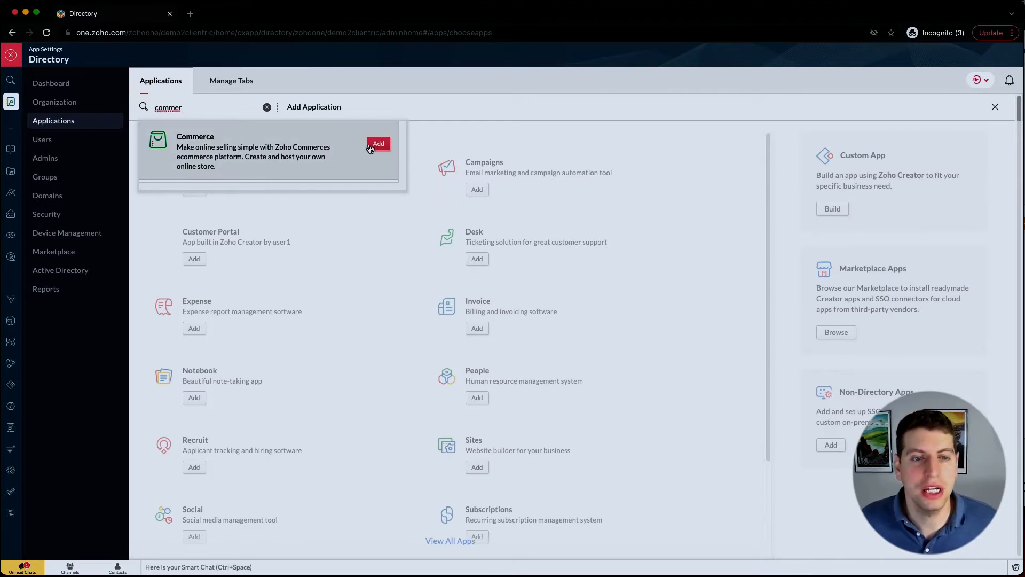
{"action": "left_click", "coordinate": [378, 143]}
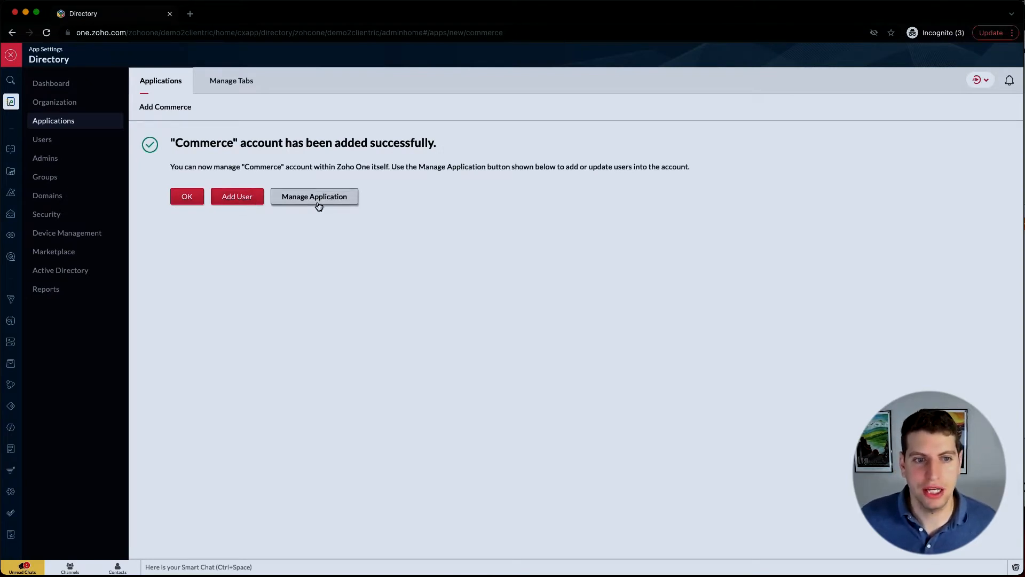
Step: Manage the new Commerce app, glance at Users, and return to the active applications list
{"action": "left_click", "coordinate": [314, 196]}
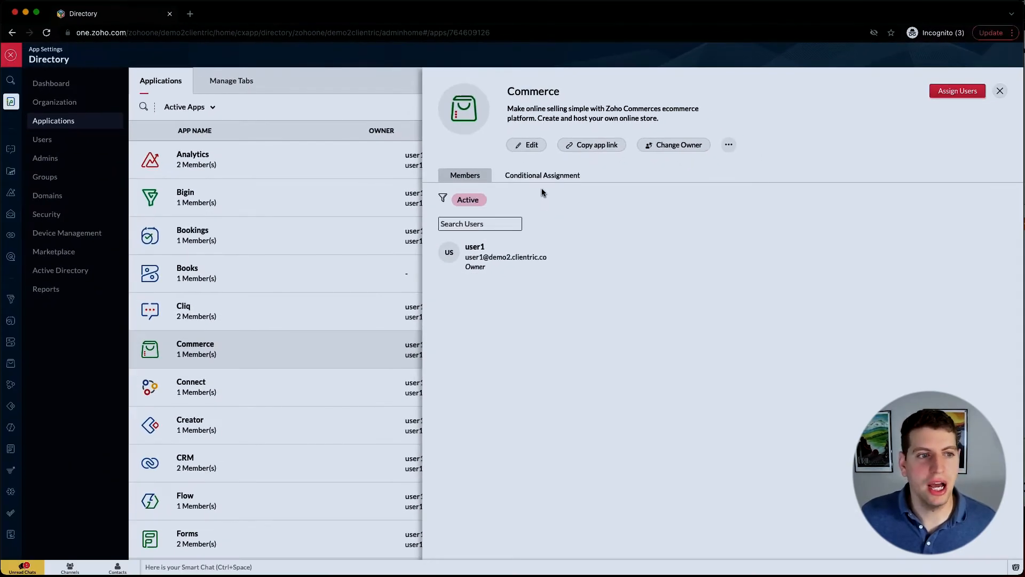
{"action": "left_click", "coordinate": [42, 139]}
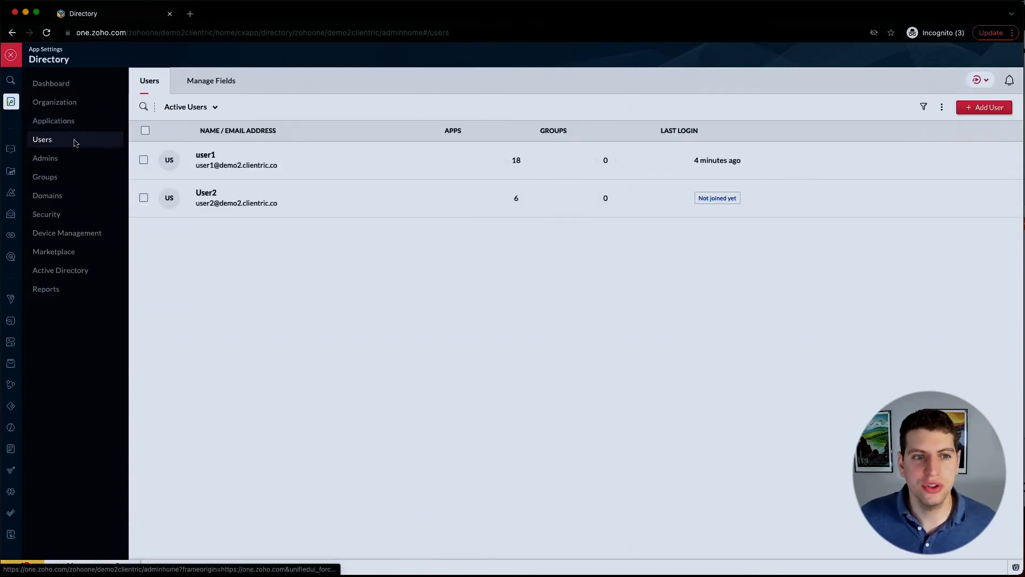
{"action": "left_click", "coordinate": [205, 159]}
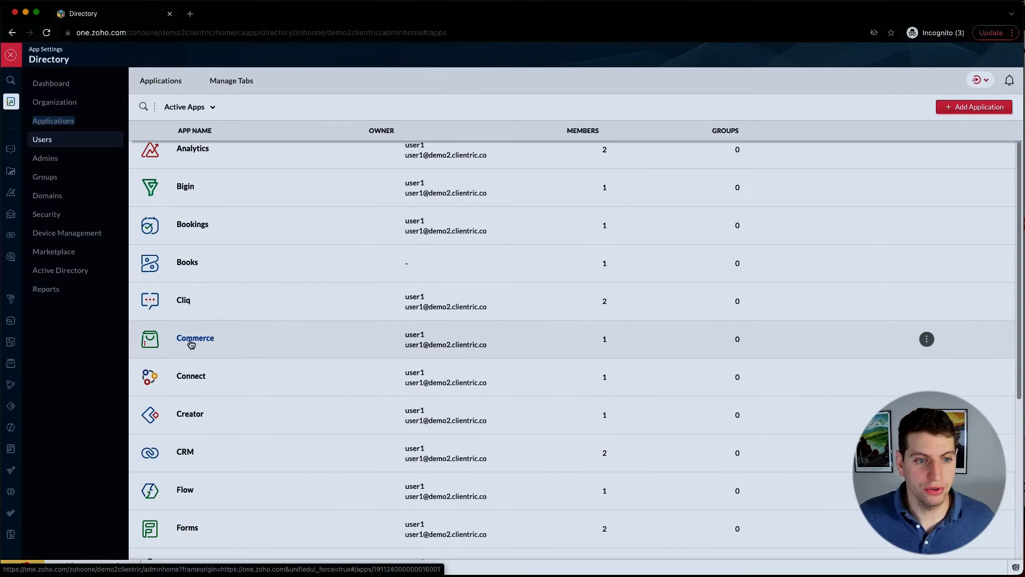
Step: View Commerce's details, dismiss the Edit application dialog, and show the member status filters
{"action": "left_click", "coordinate": [195, 338]}
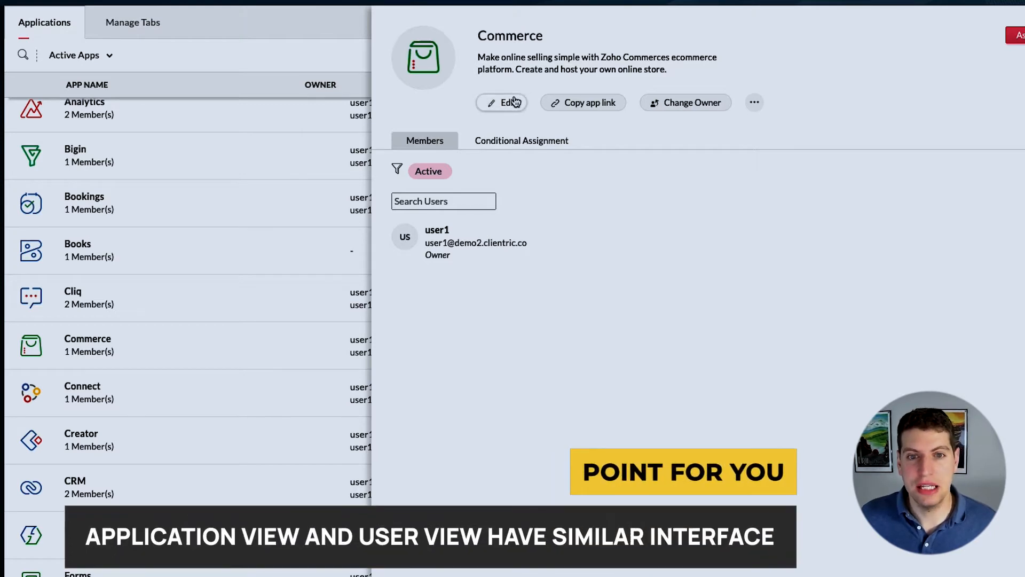
{"action": "left_click", "coordinate": [501, 102]}
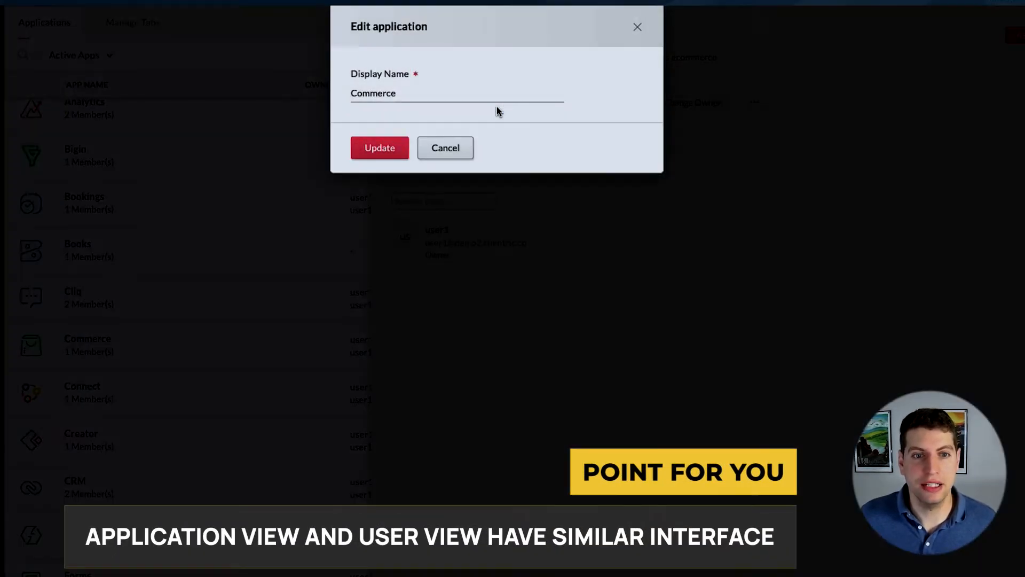
{"action": "left_click", "coordinate": [445, 148]}
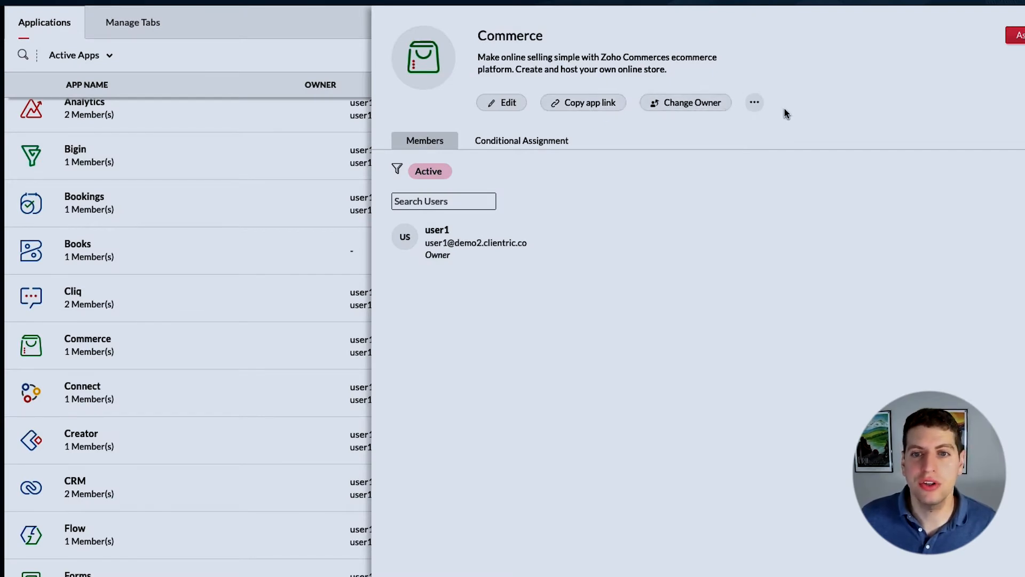
{"action": "left_click", "coordinate": [754, 102]}
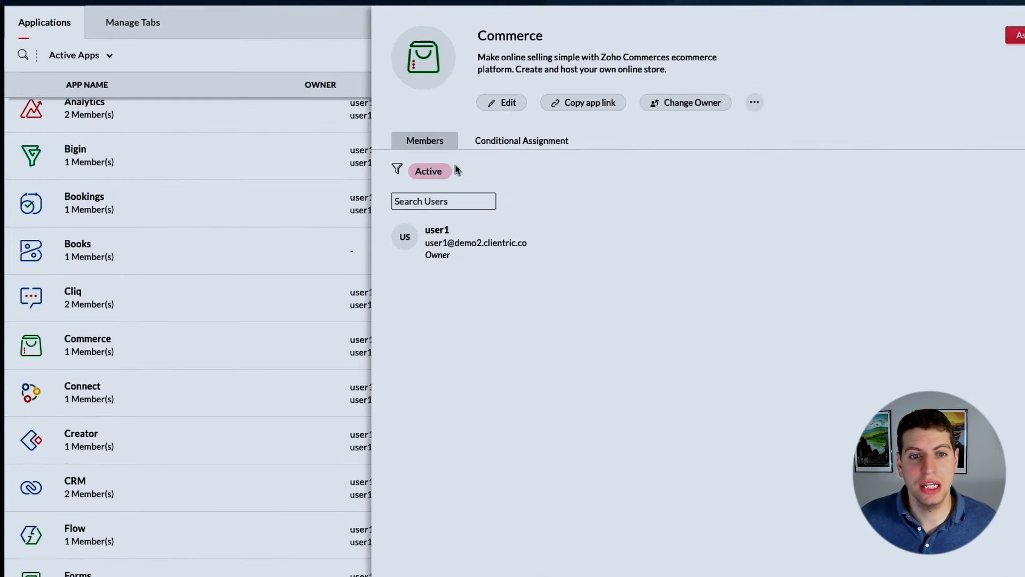
{"action": "mouse_move", "coordinate": [413, 182]}
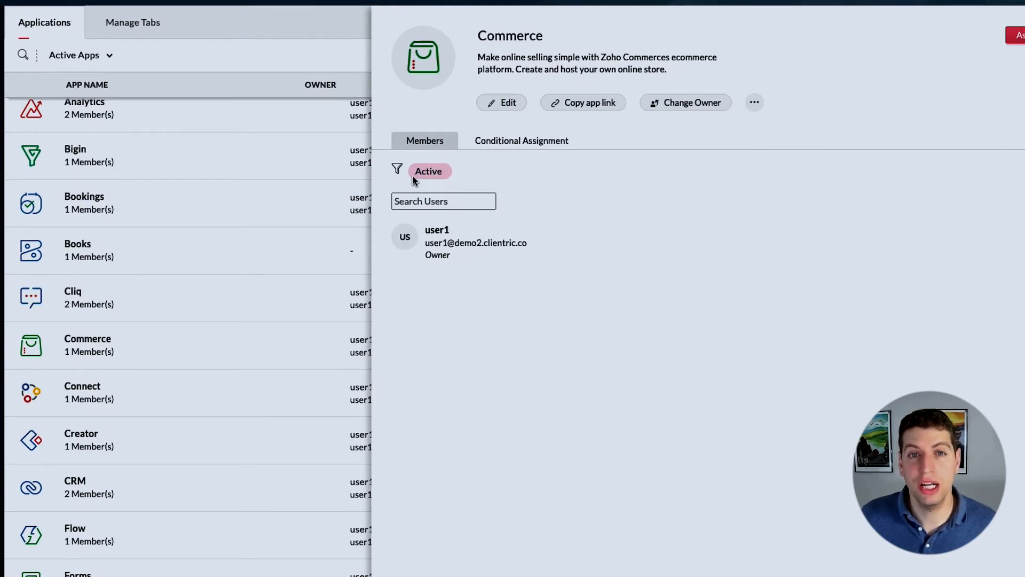
{"action": "left_click", "coordinate": [397, 169]}
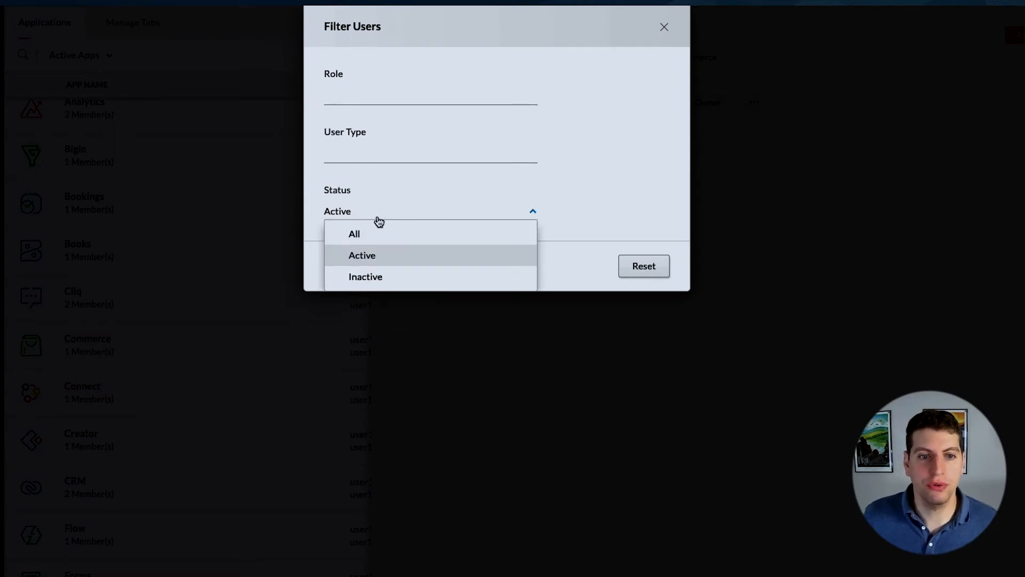
{"action": "left_click", "coordinate": [354, 234]}
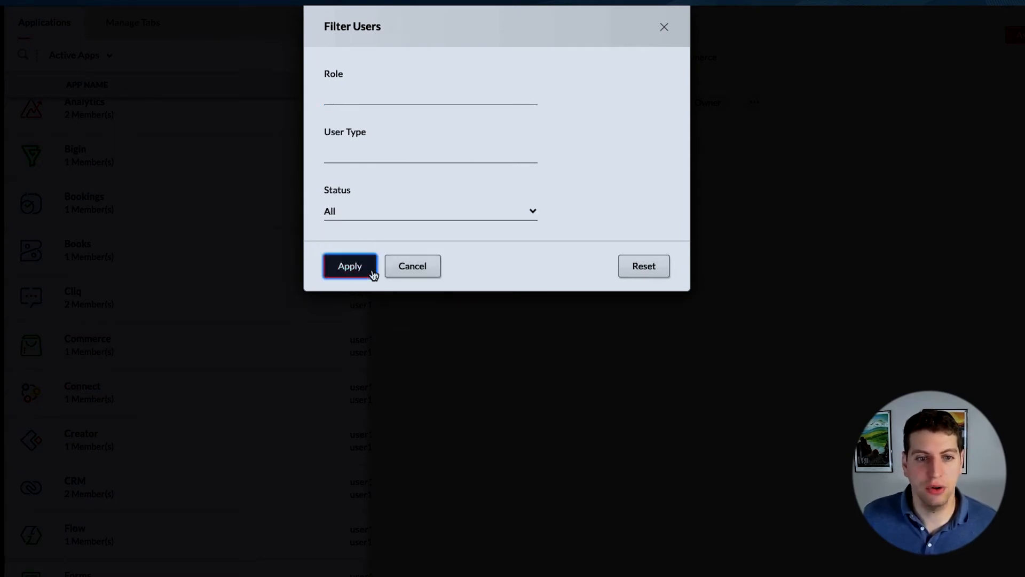
{"action": "left_click", "coordinate": [349, 266]}
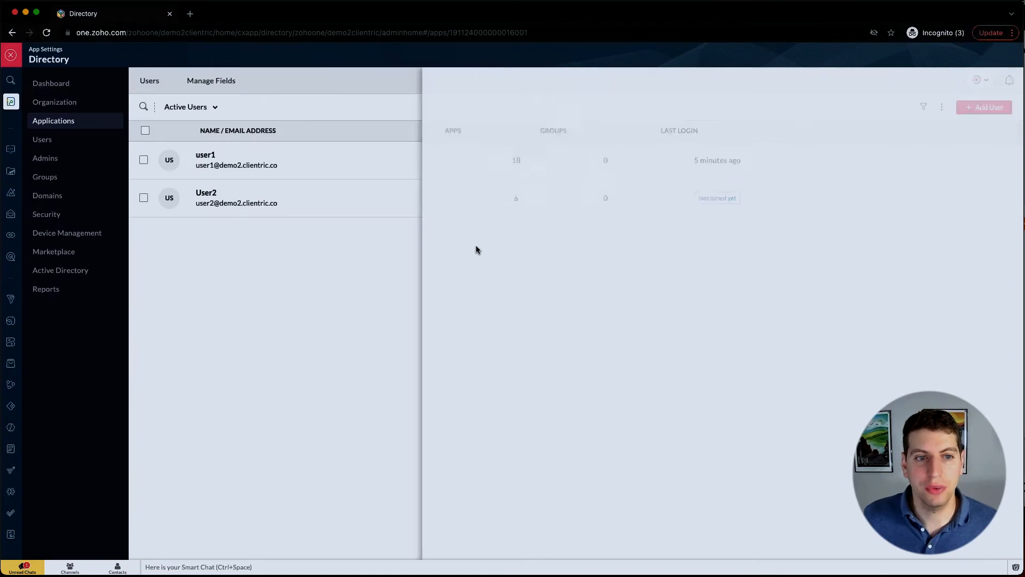
{"action": "left_click", "coordinate": [236, 159]}
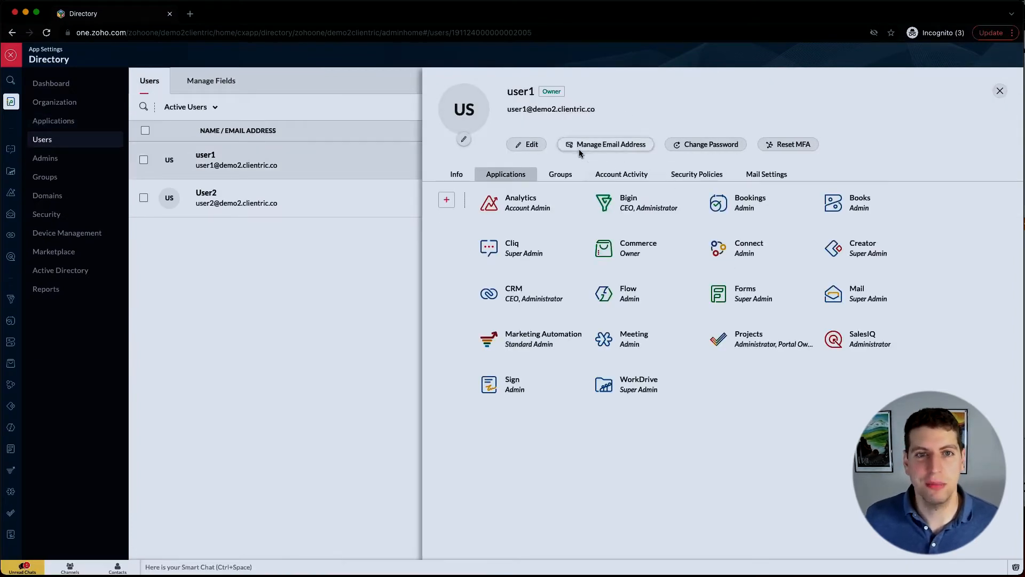
{"action": "left_click", "coordinate": [53, 121]}
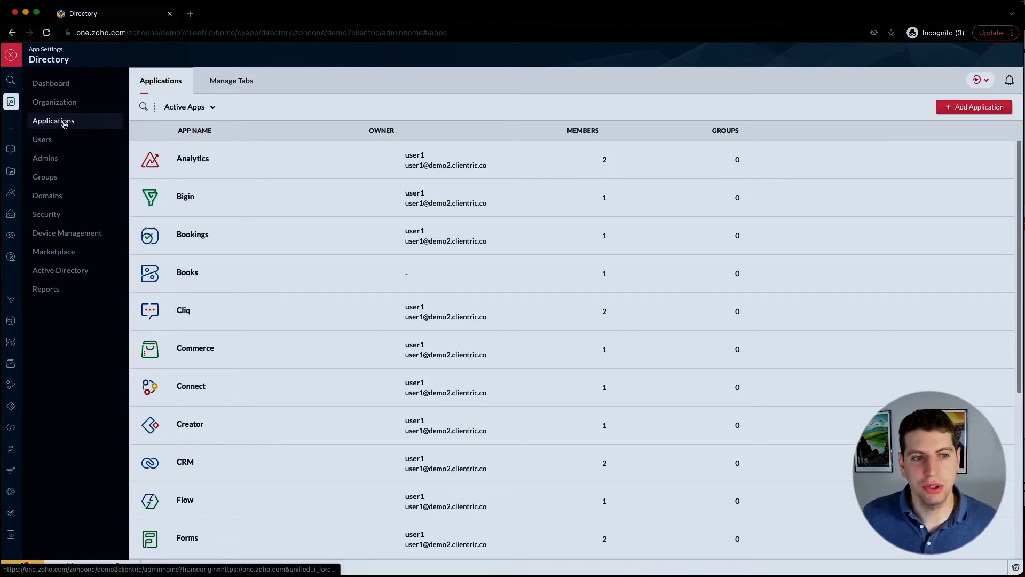
{"action": "left_click", "coordinate": [195, 348]}
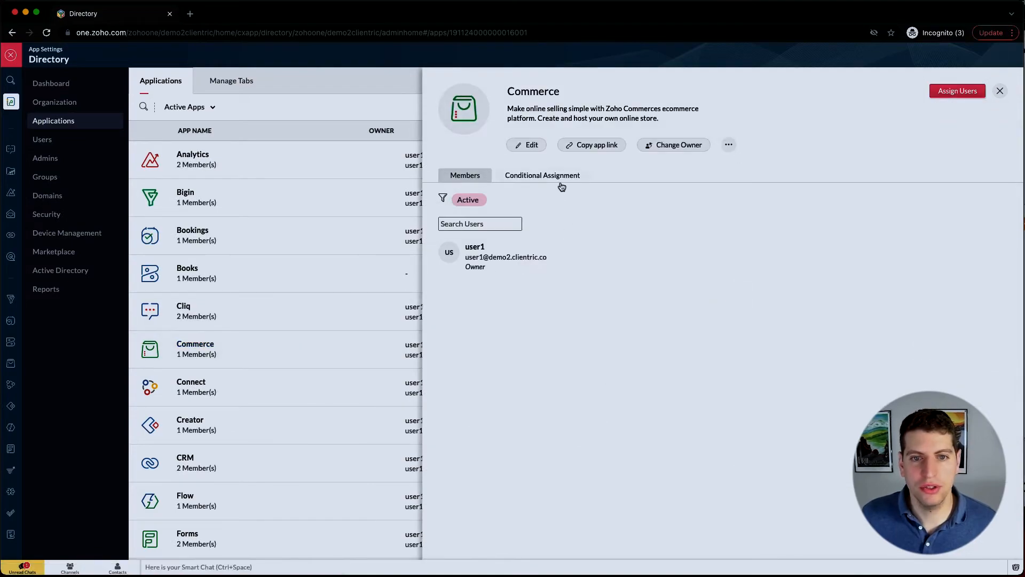
Step: Begin a conditional assignment rule for Commerce via Get Started
{"action": "left_click", "coordinate": [542, 175]}
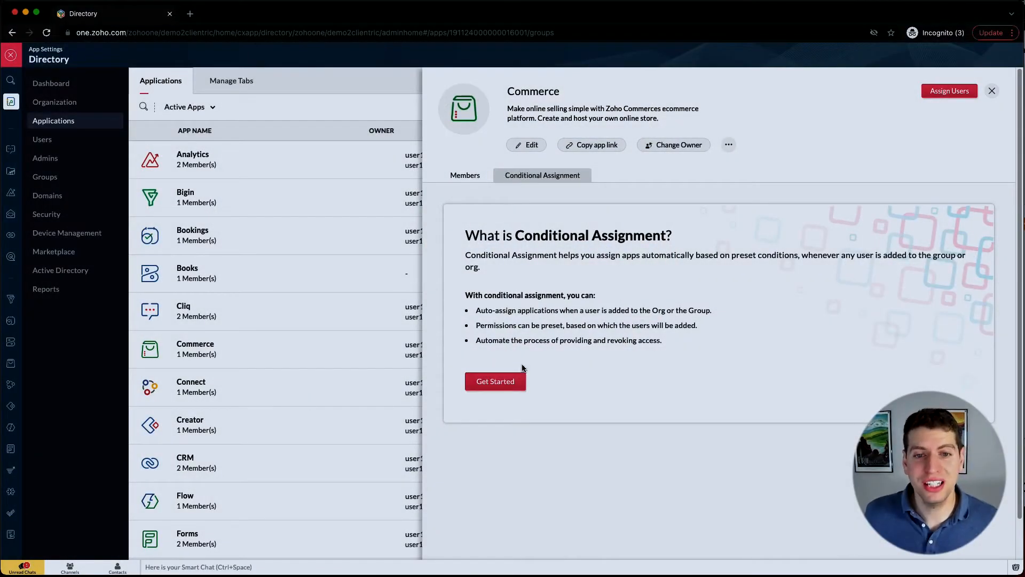
{"action": "left_click", "coordinate": [948, 91]}
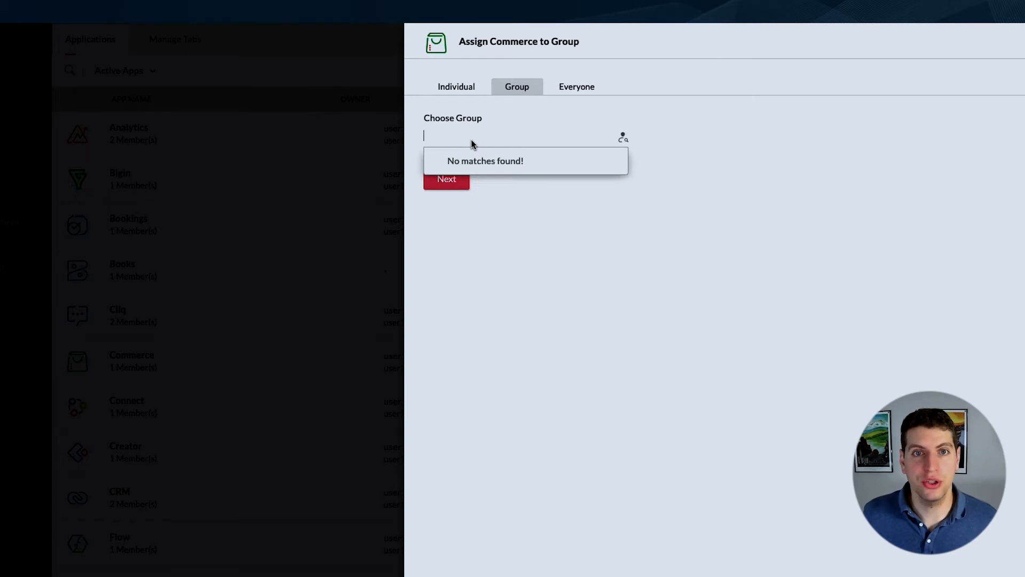
Step: Target the rule at everyone, restricted to users matching the criteria
{"action": "left_click", "coordinate": [457, 86]}
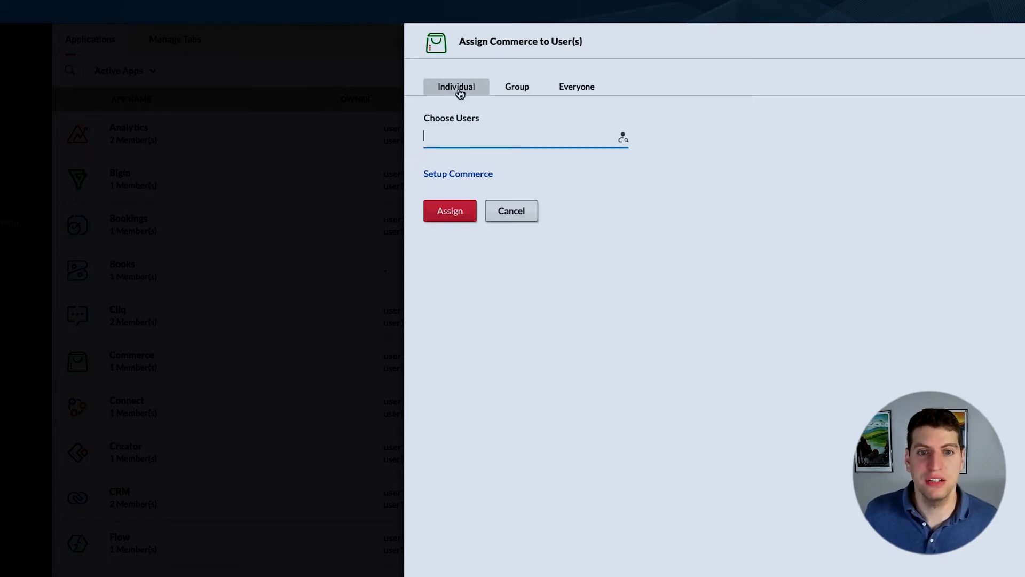
{"action": "left_click", "coordinate": [575, 86]}
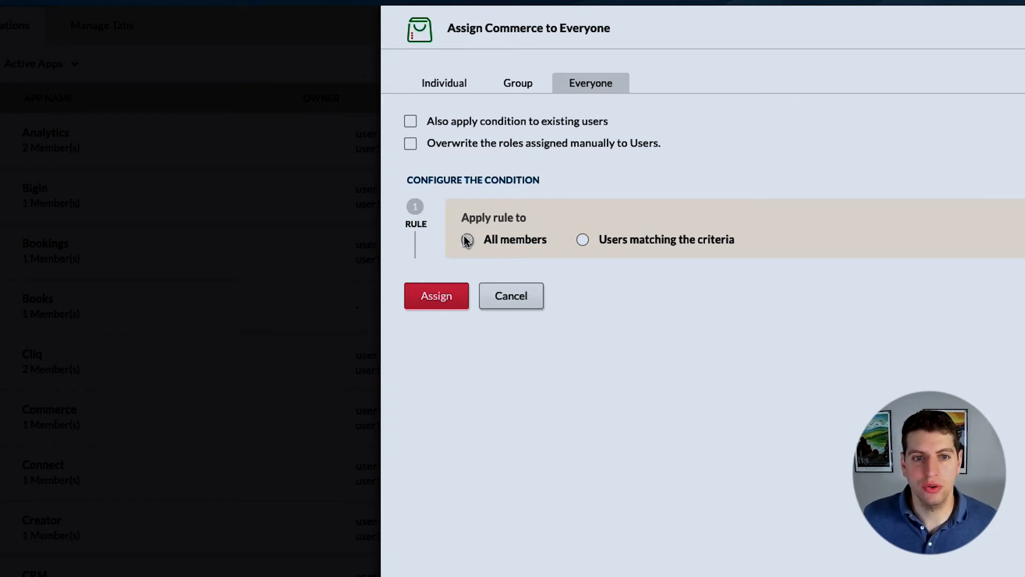
{"action": "left_click", "coordinate": [466, 239]}
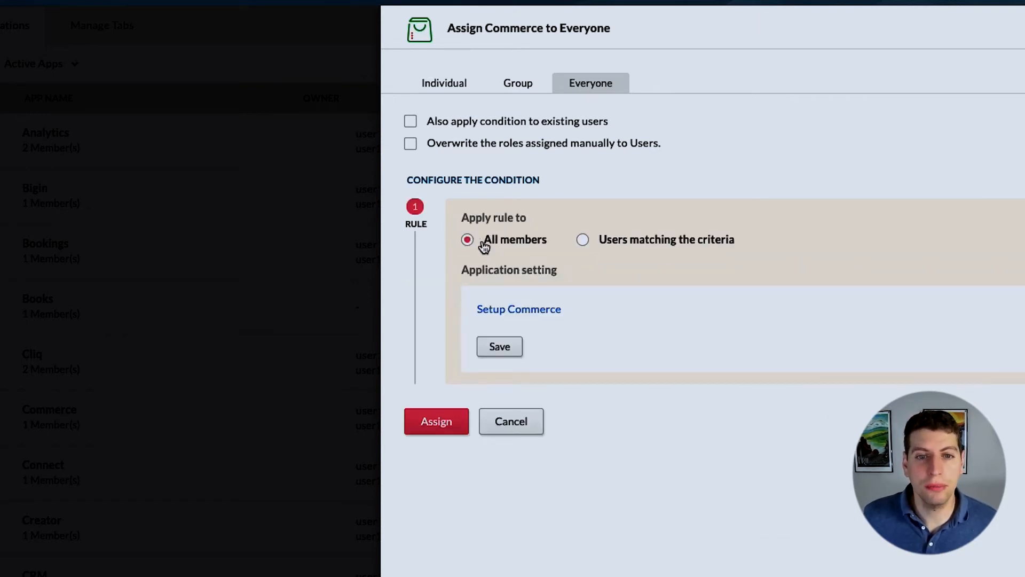
{"action": "left_click", "coordinate": [582, 239]}
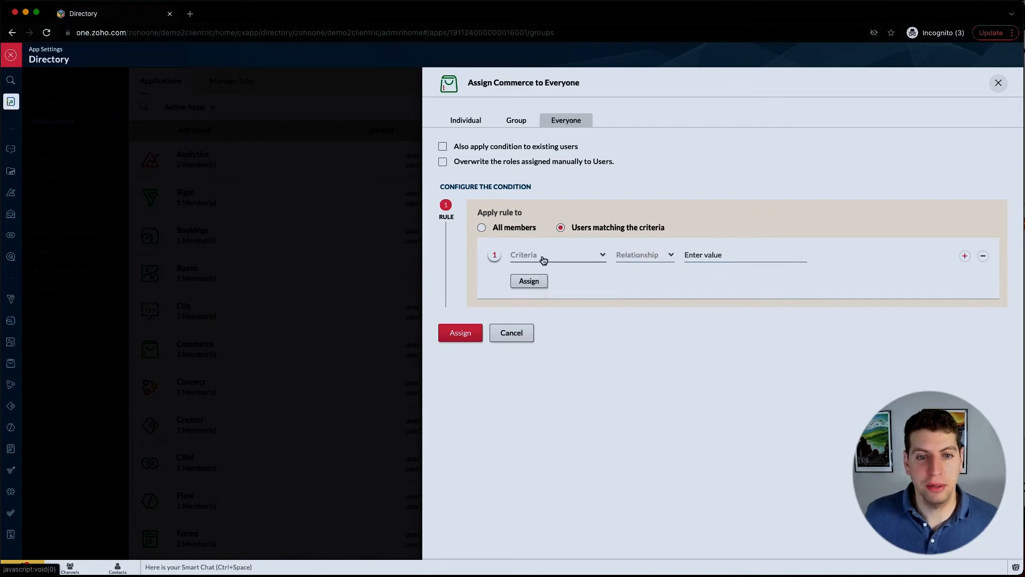
Step: List the user attributes (name, email, location, department) available as rule criteria
{"action": "left_click", "coordinate": [556, 255]}
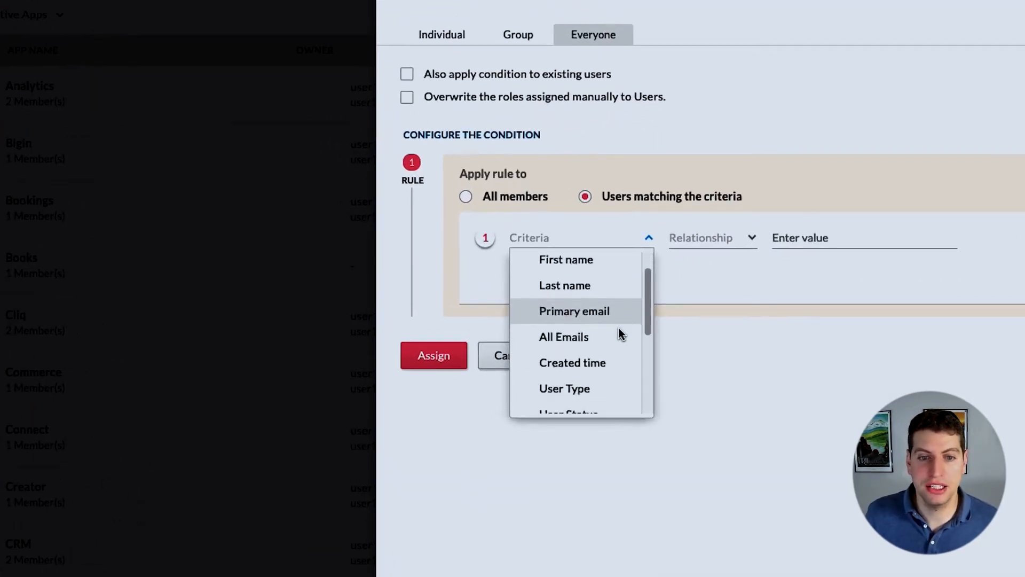
{"action": "scroll", "scroll_direction": "down", "scroll_amount": 3}
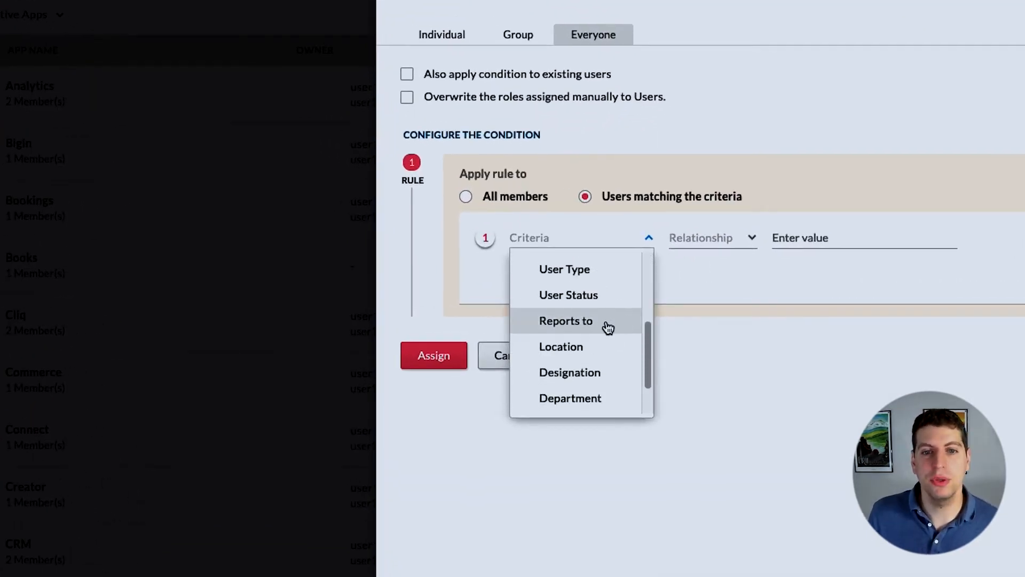
{"action": "right_click", "coordinate": [582, 320]}
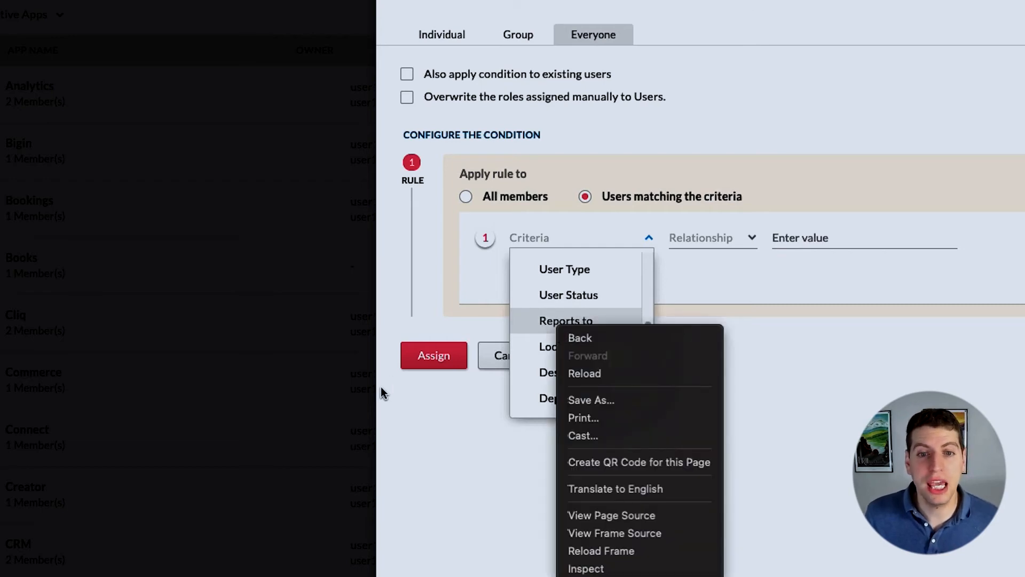